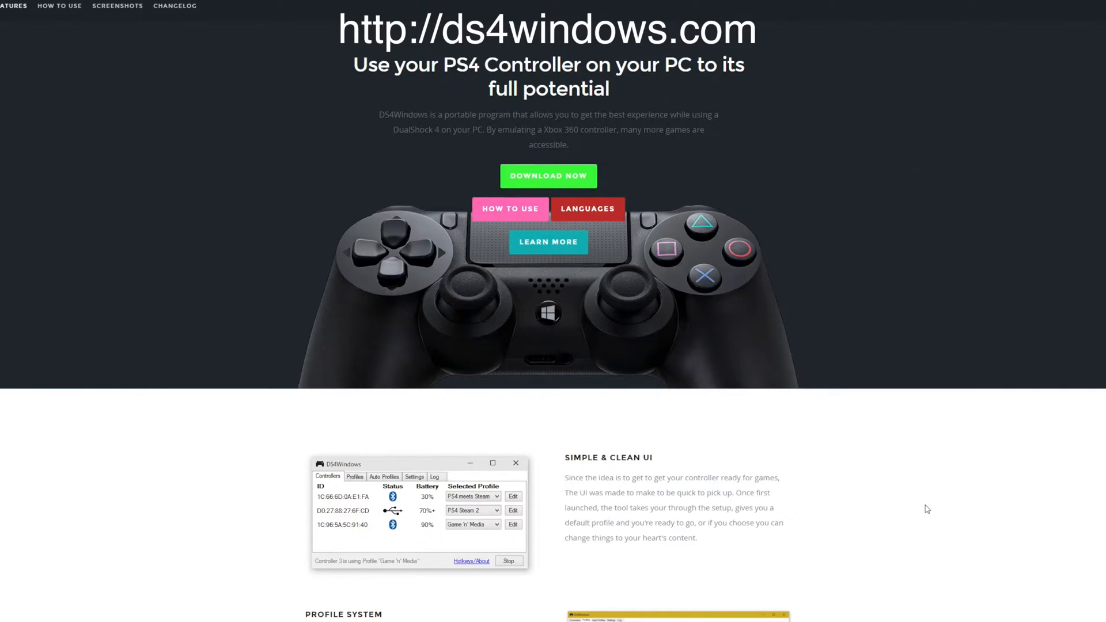
pyautogui.moveTo(660, 192)
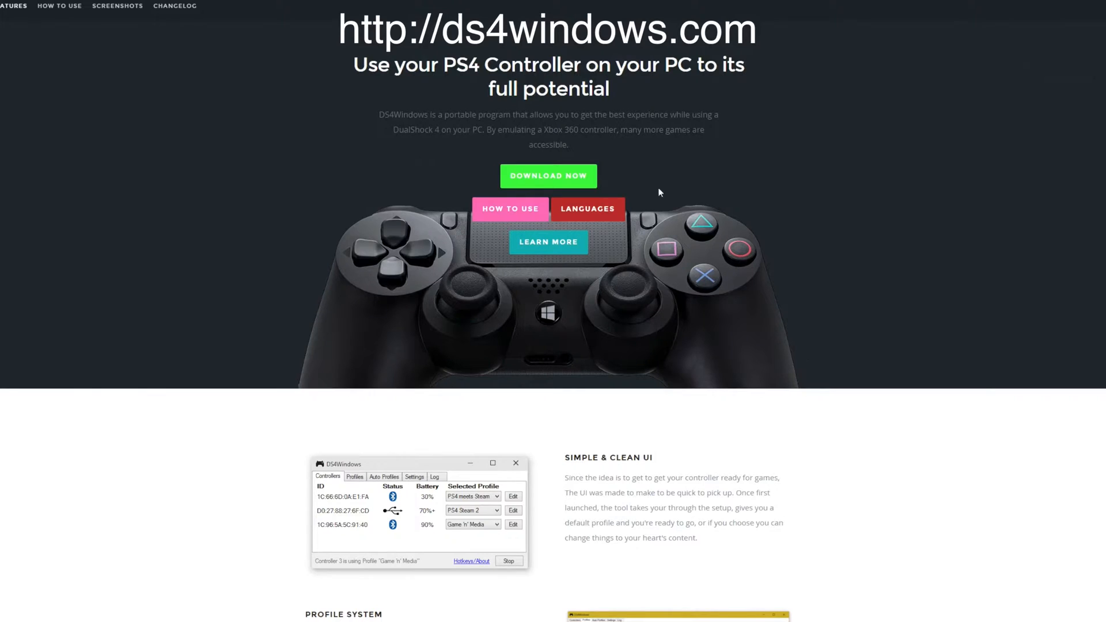
# Follow the green DOWNLOAD NOW button to the GitHub releases page for Version 1.4.401
pyautogui.click(548, 176)
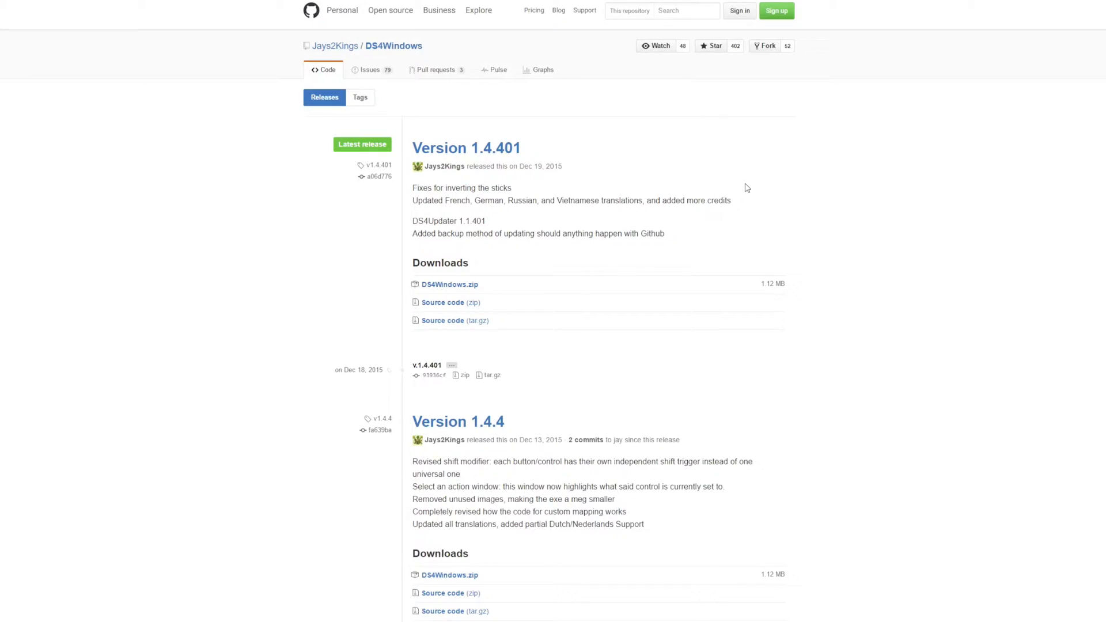
pyautogui.moveTo(749, 172)
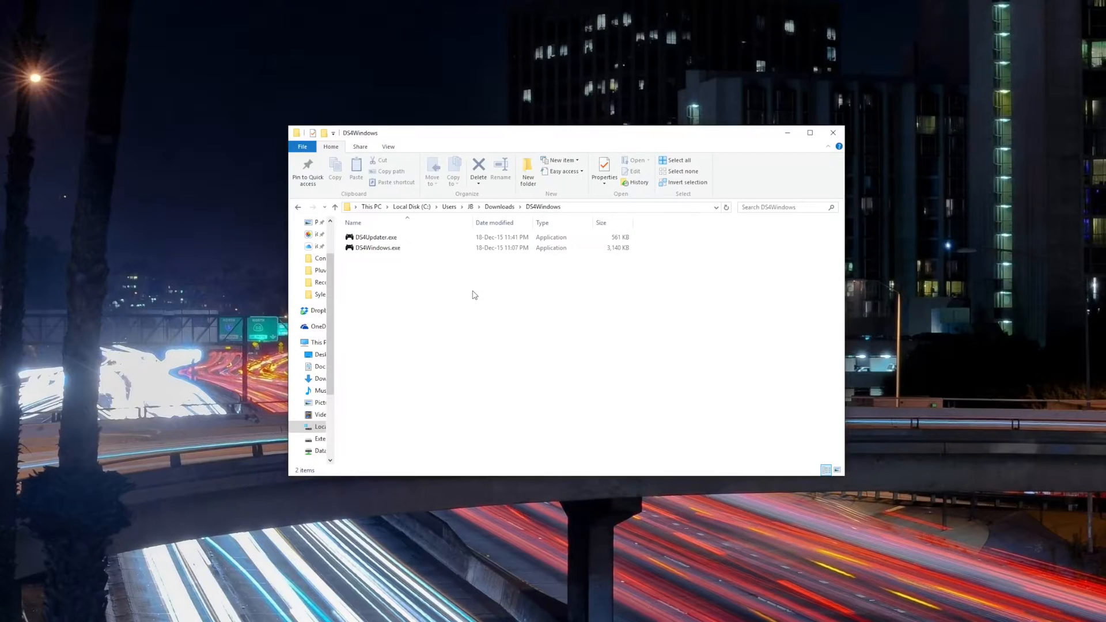
pyautogui.moveTo(413, 251)
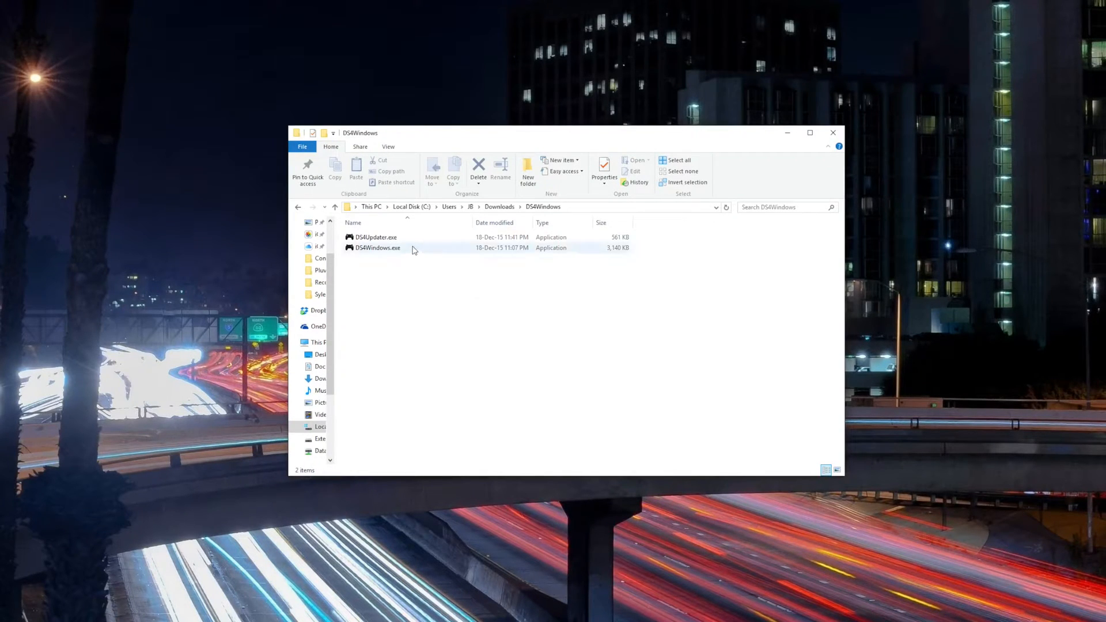
# Run DS4Windows.exe from the Downloads folder, allowing the unverified publisher warning
pyautogui.doubleClick(379, 248)
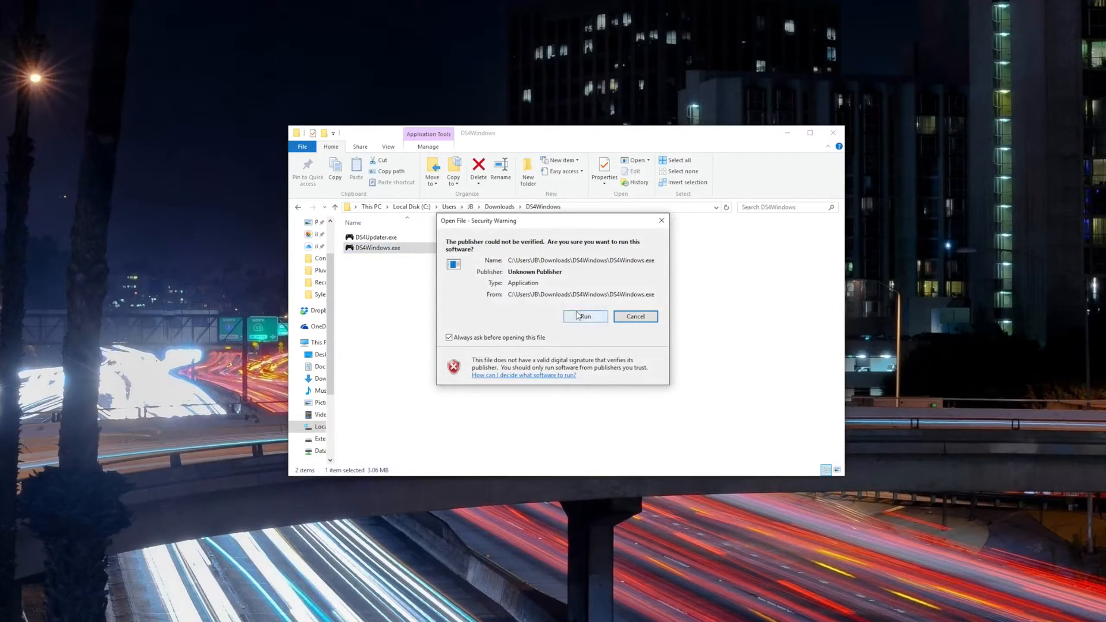
pyautogui.click(584, 316)
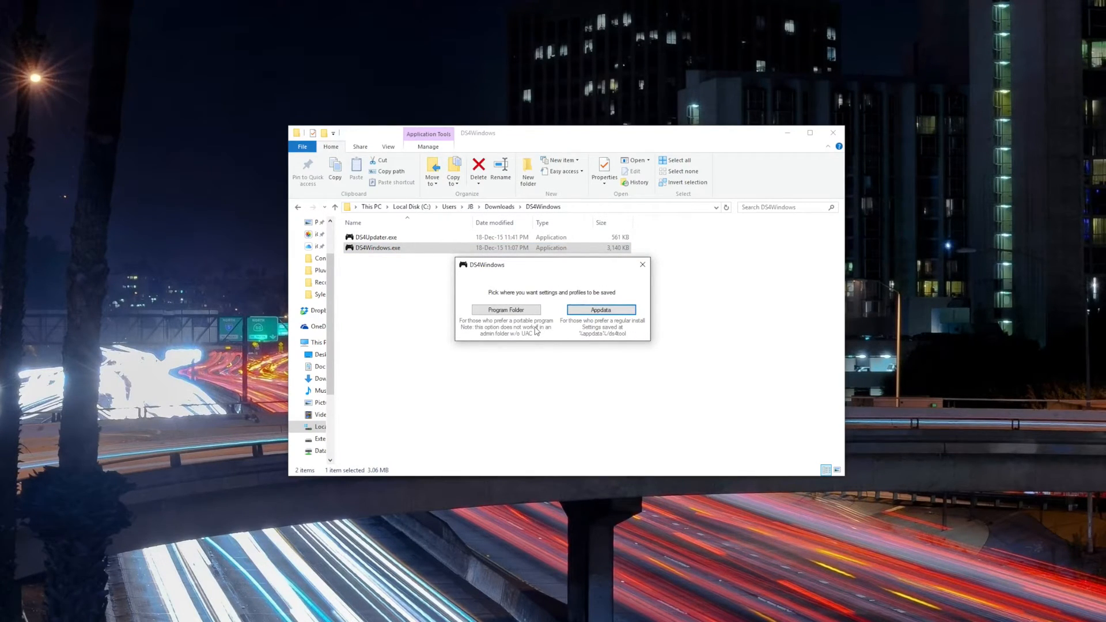
pyautogui.moveTo(554, 320)
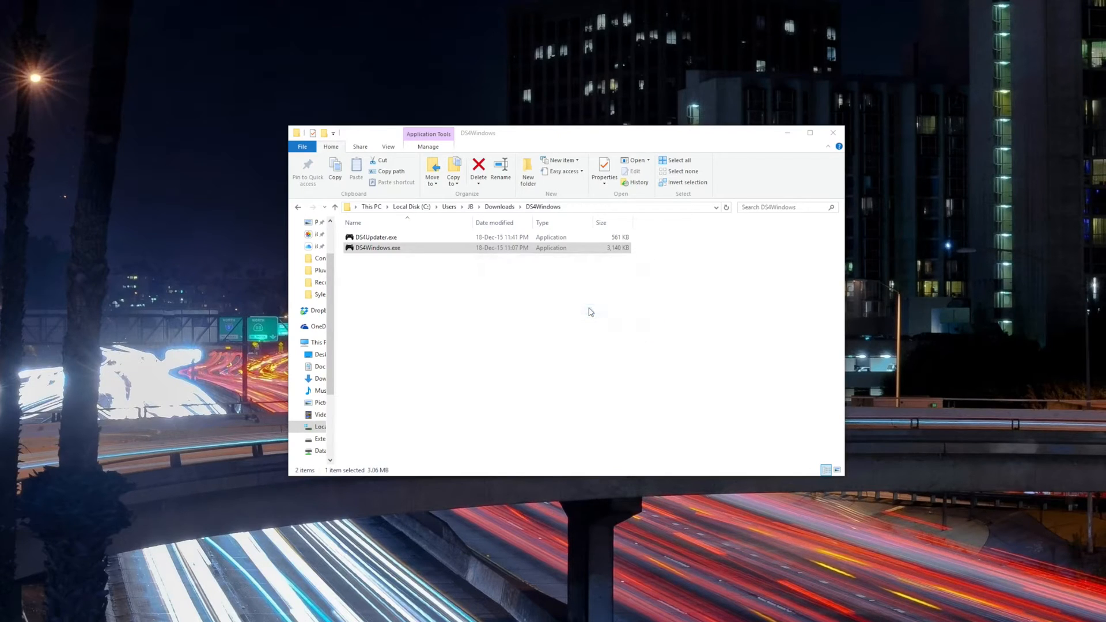
pyautogui.doubleClick(378, 248)
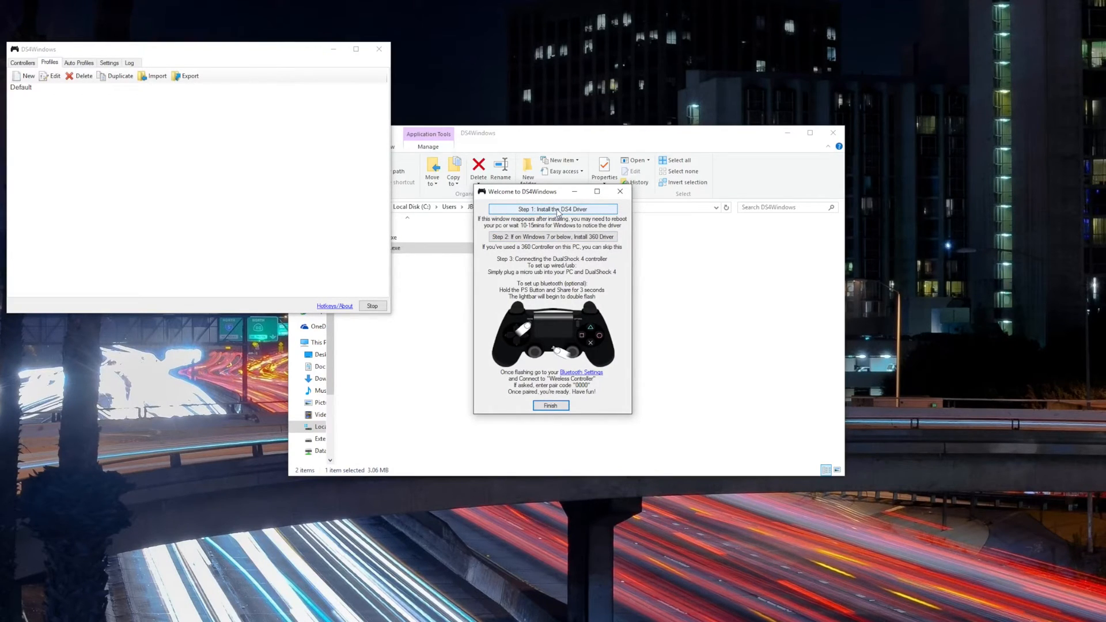
# Install the DS4 driver via Step 1, approve it in Windows Security, and finish setup
pyautogui.click(550, 209)
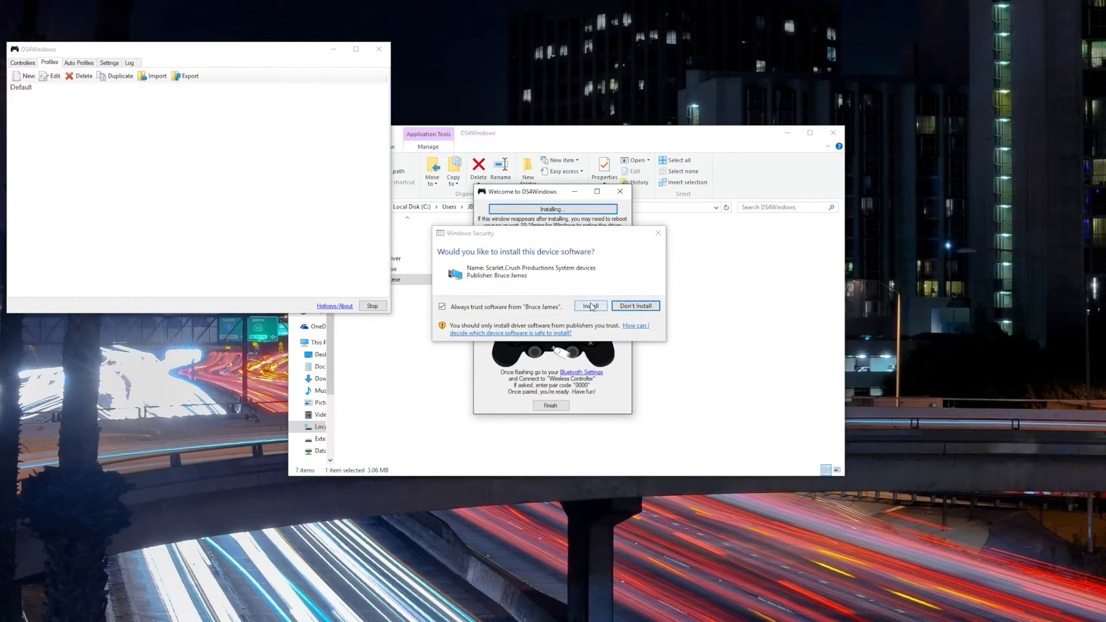
pyautogui.click(589, 306)
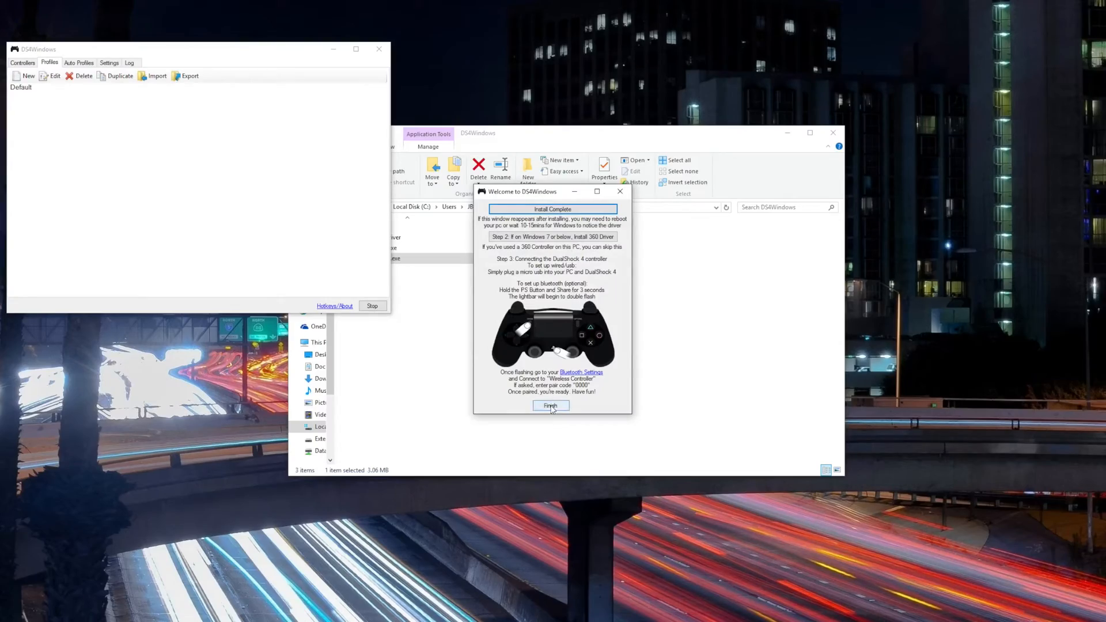
pyautogui.click(550, 406)
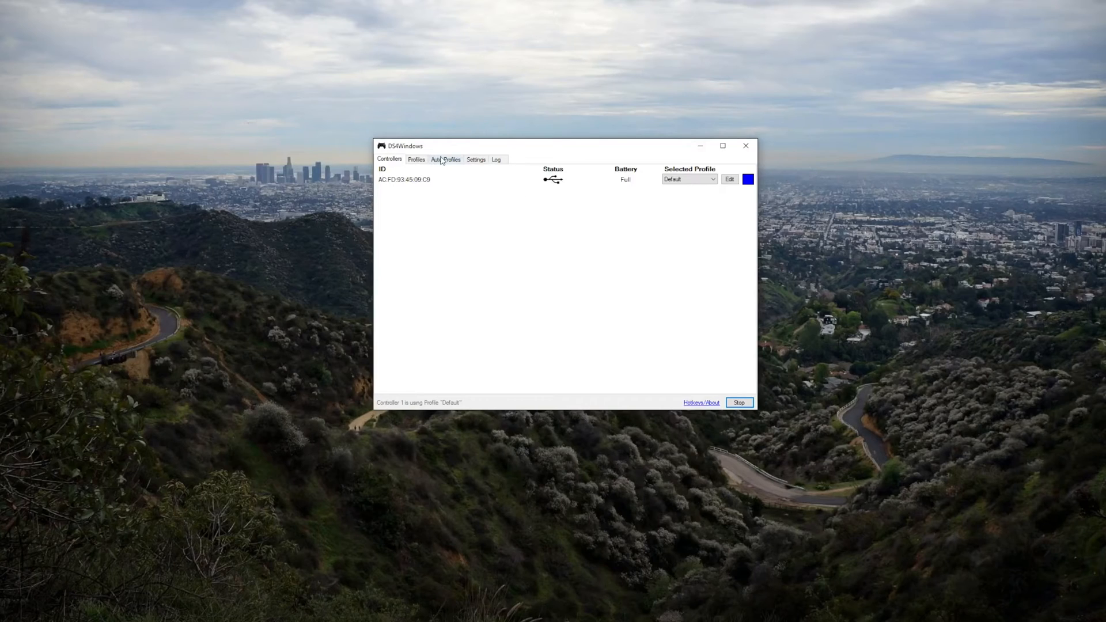
# Switch to the Settings tab showing touchpad profile swiping and update check options
pyautogui.click(475, 159)
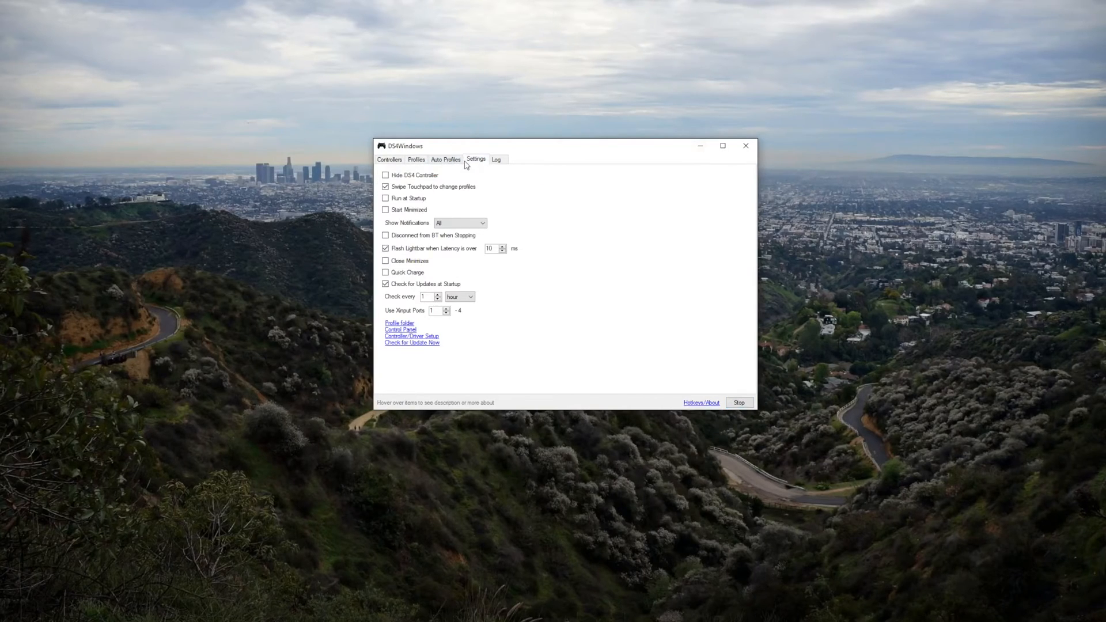